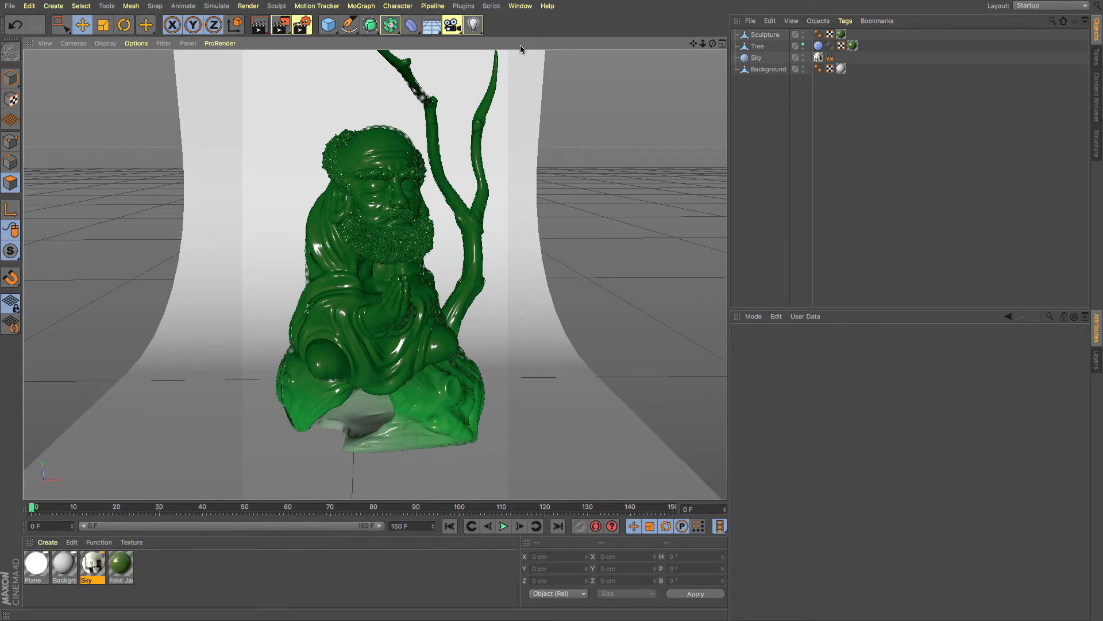
pyautogui.moveTo(389, 24)
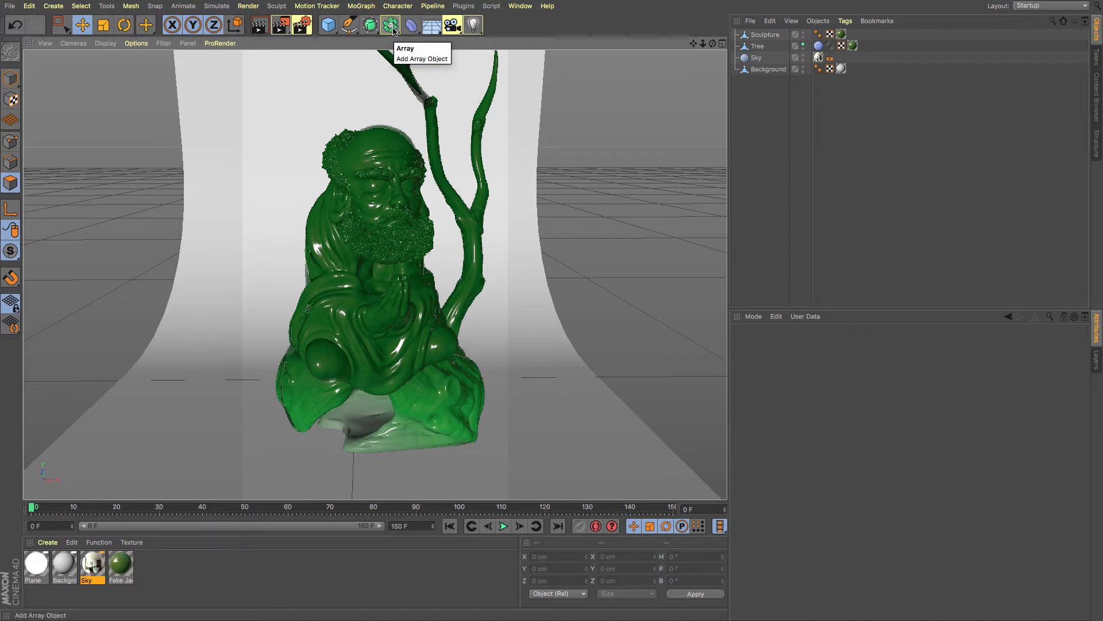
# Bring up the generators palette from the Array icon in the top toolbar.
pyautogui.click(390, 24)
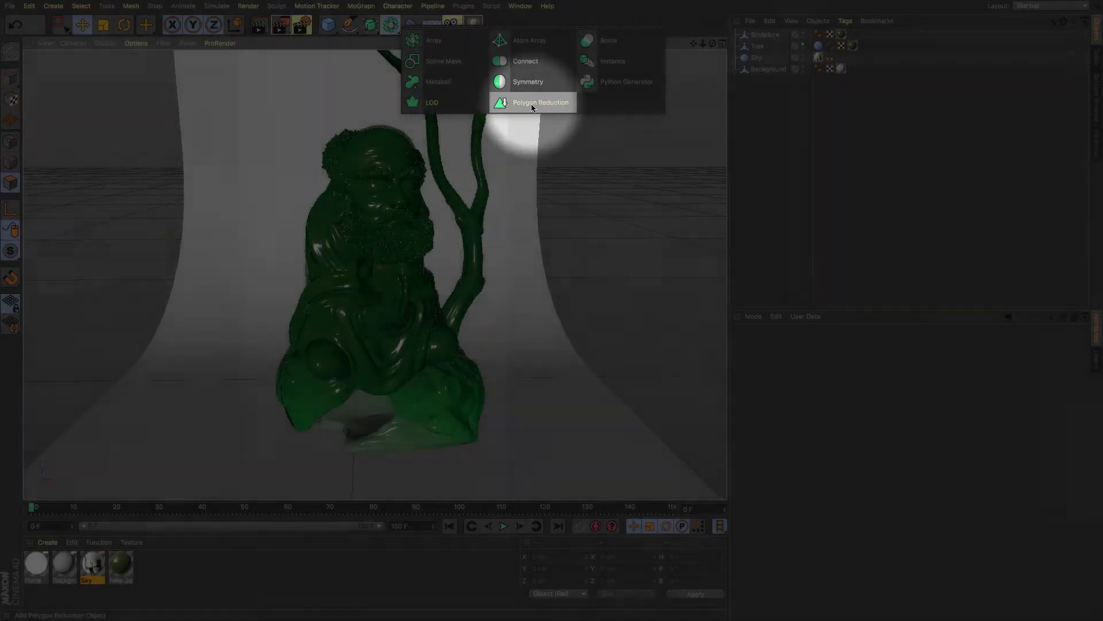
# Add a Polygon Reduction generator to the scene from the palette.
pyautogui.click(540, 102)
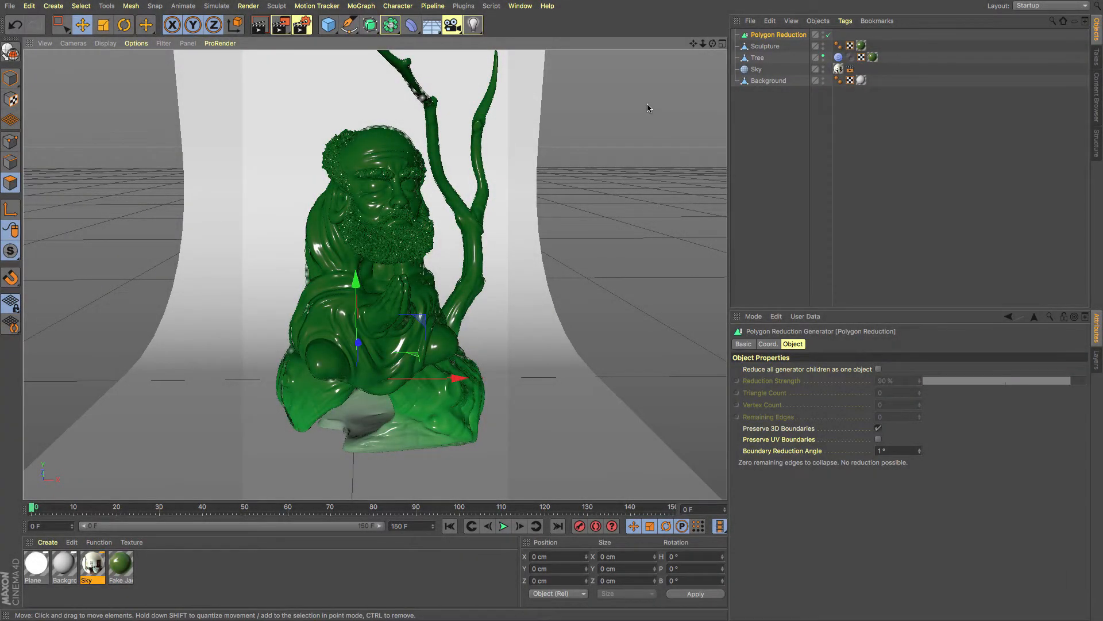
pyautogui.moveTo(285, 142)
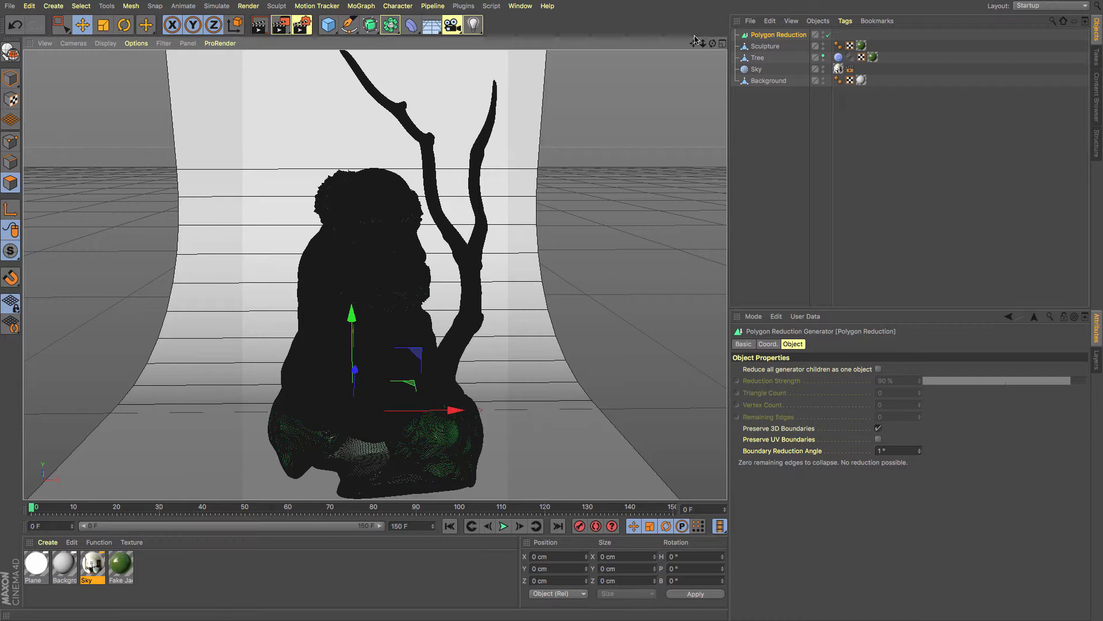
pyautogui.moveTo(779, 35)
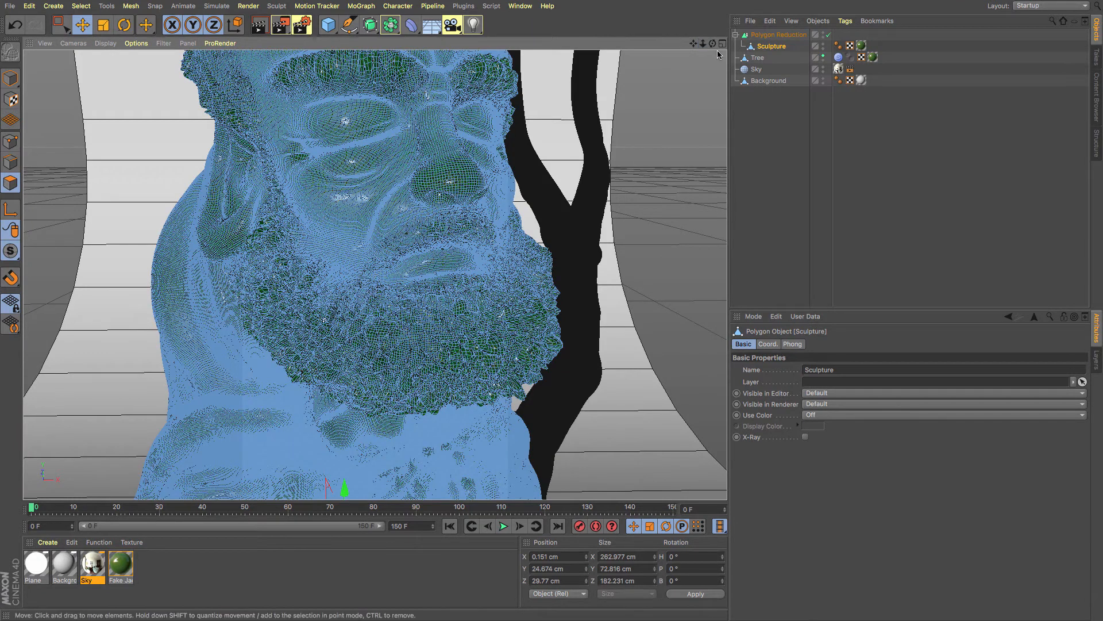
# Show the Polygon Reduction generator's Object settings at 90% strength and 295216 triangles.
pyautogui.click(778, 34)
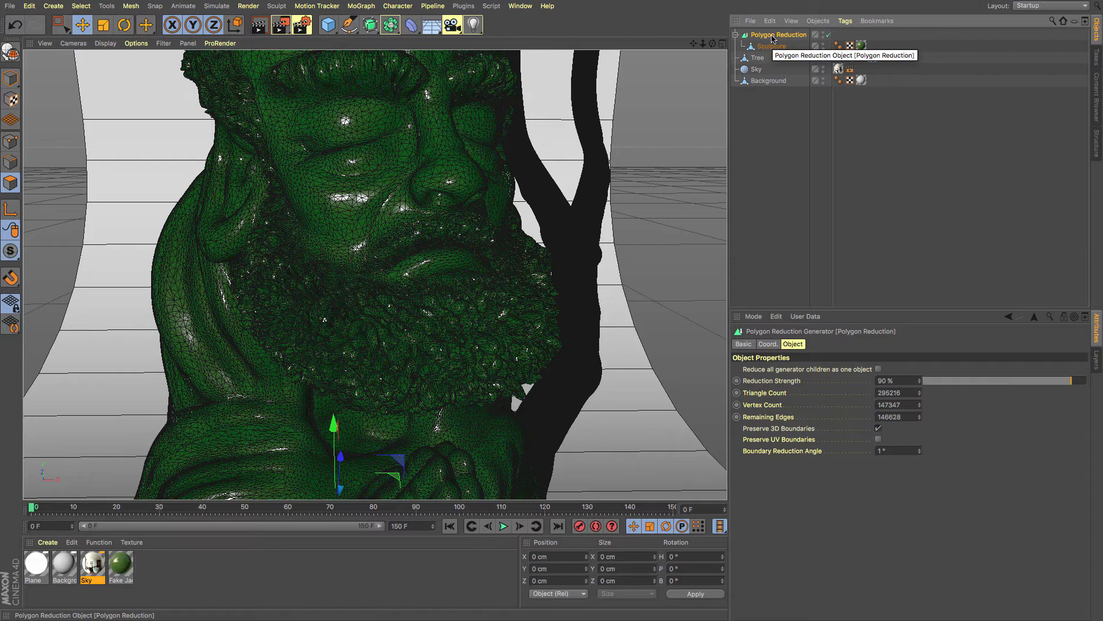
pyautogui.moveTo(901, 7)
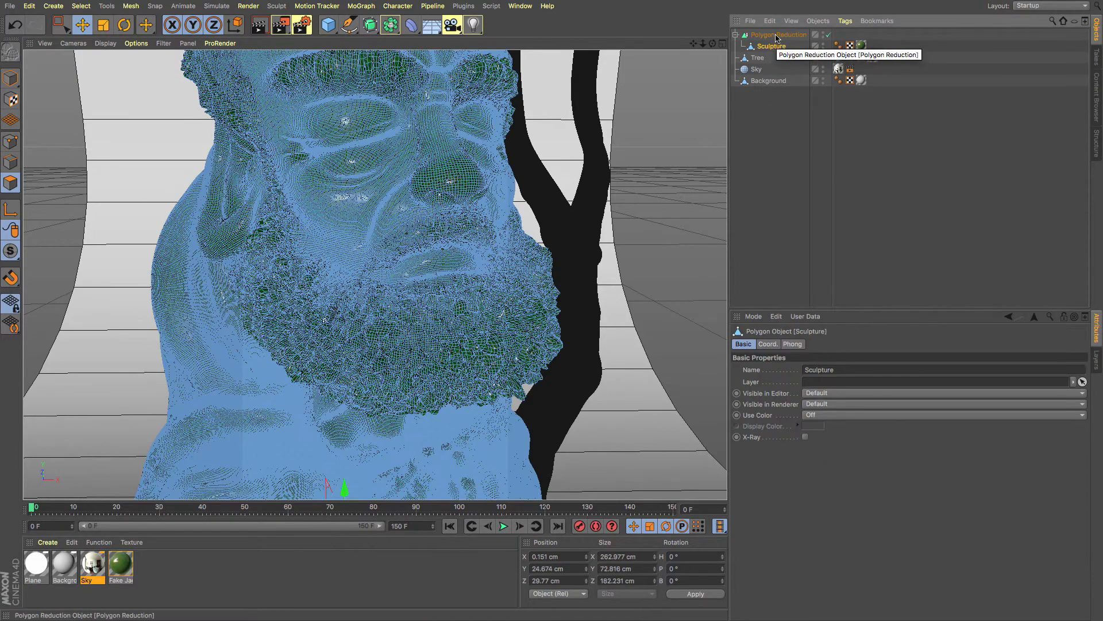
pyautogui.click(778, 34)
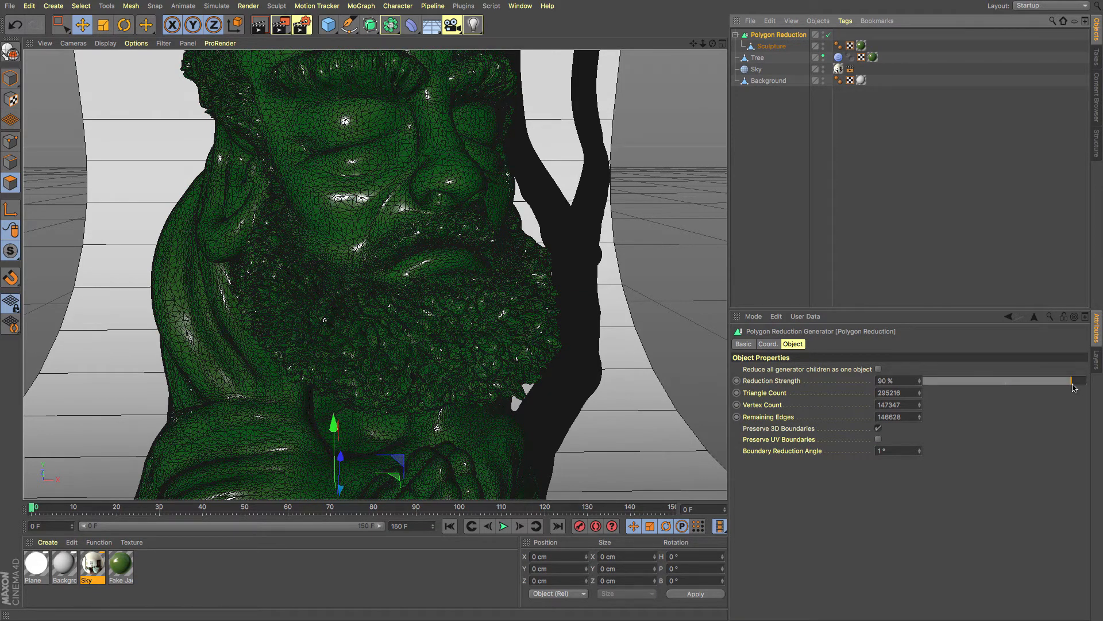
# Adjust the Reduction Strength slider up to 99%, then settle it at 93% (207168 triangles).
pyautogui.moveTo(1066, 380); pyautogui.dragTo(1080, 380)
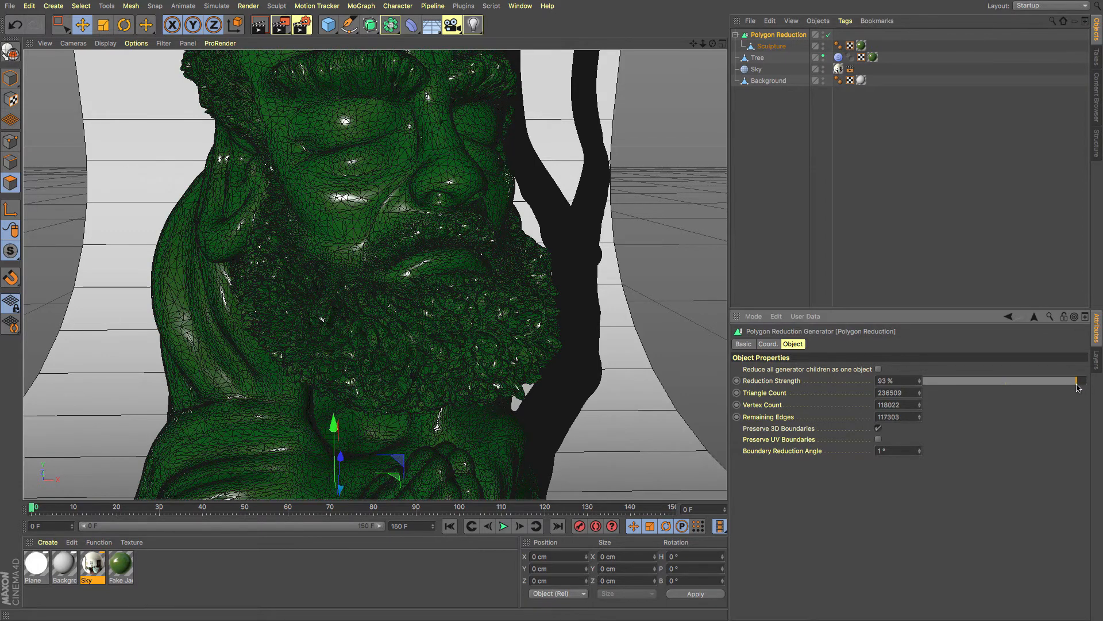
pyautogui.moveTo(1076, 380); pyautogui.dragTo(1080, 380)
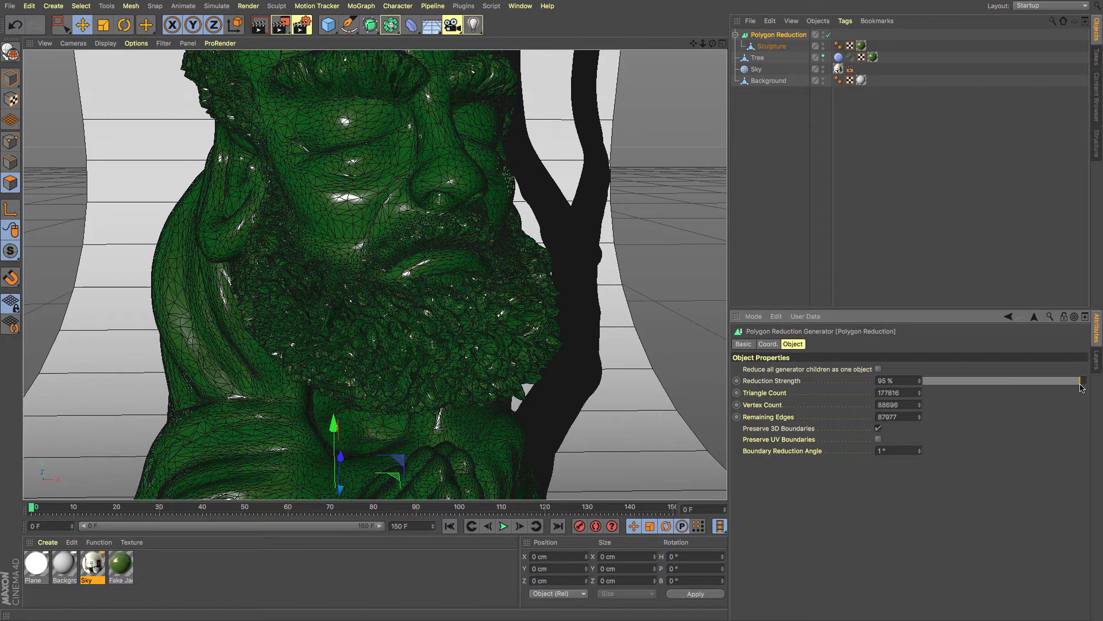
pyautogui.moveTo(1080, 386); pyautogui.dragTo(1084, 386)
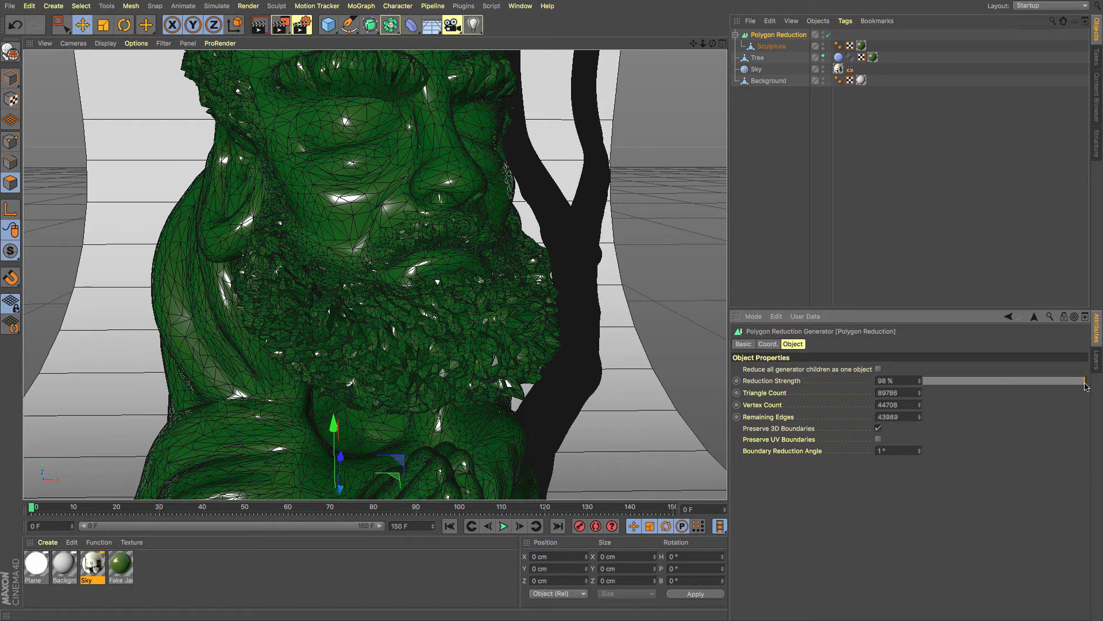
pyautogui.moveTo(1070, 387); pyautogui.dragTo(1086, 387)
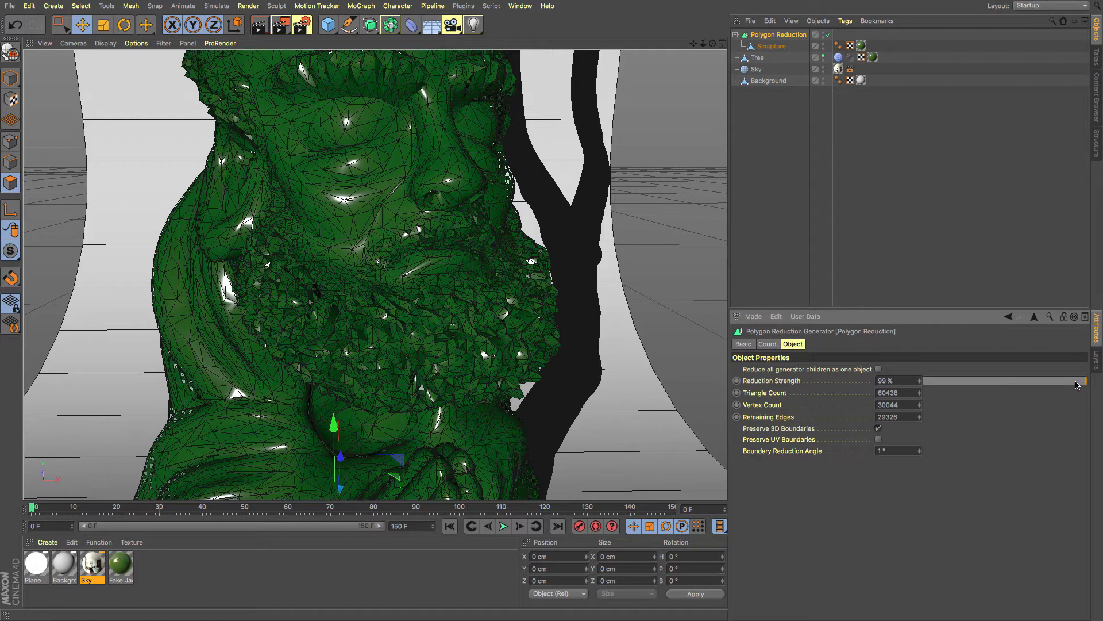
pyautogui.moveTo(1077, 381); pyautogui.dragTo(1048, 380)
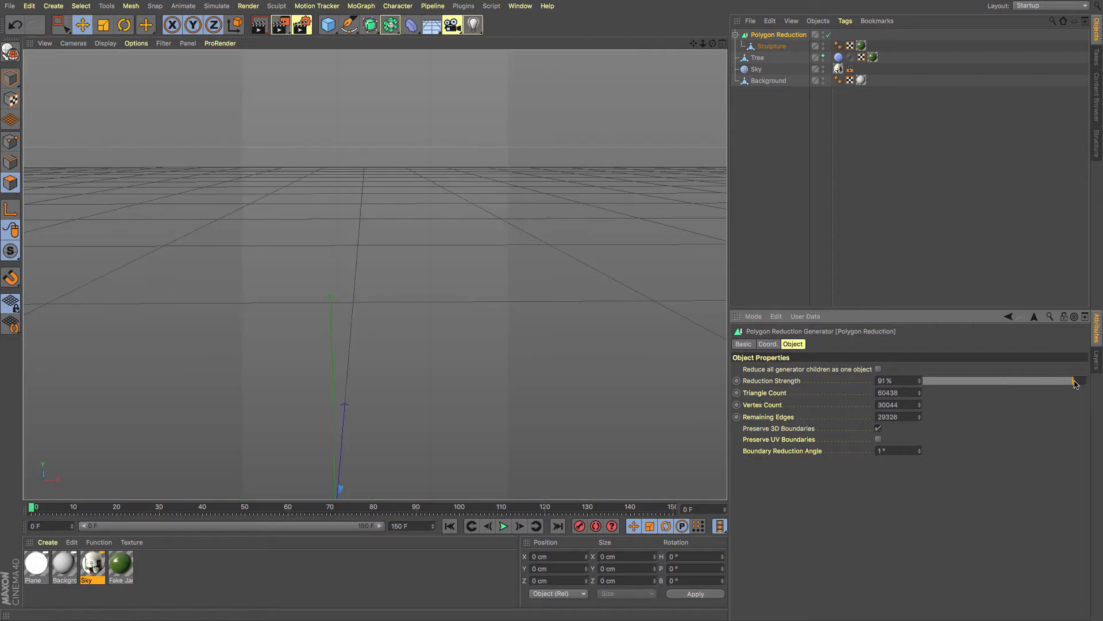
pyautogui.moveTo(1048, 381); pyautogui.dragTo(1075, 380)
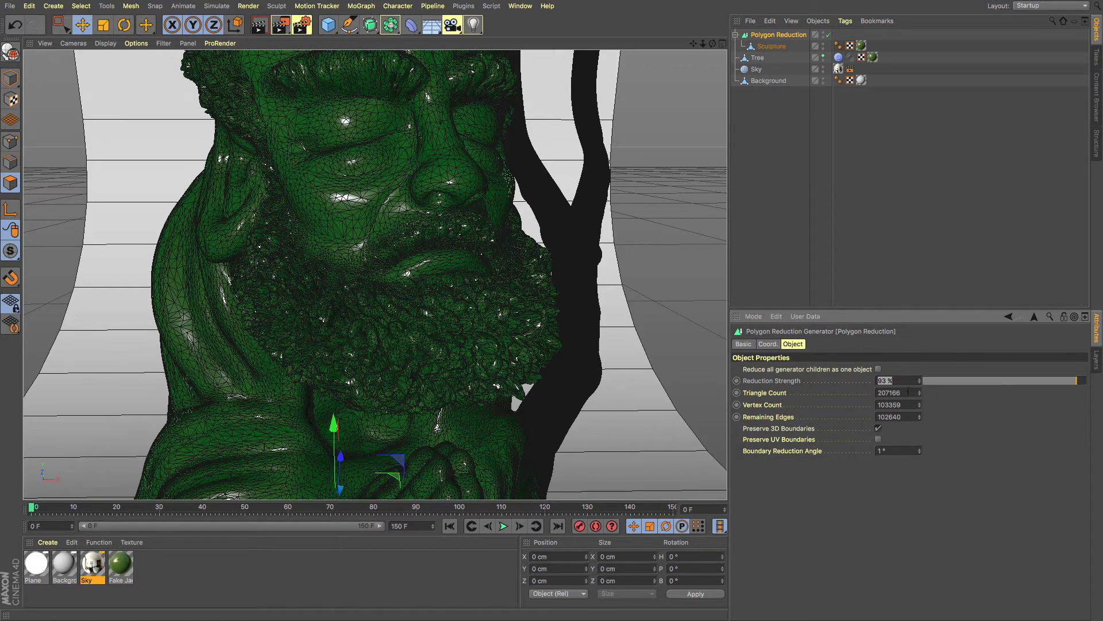
# Set the target Triangle Count to 30000, bringing reduction strength to about 99%.
pyautogui.click(898, 392)
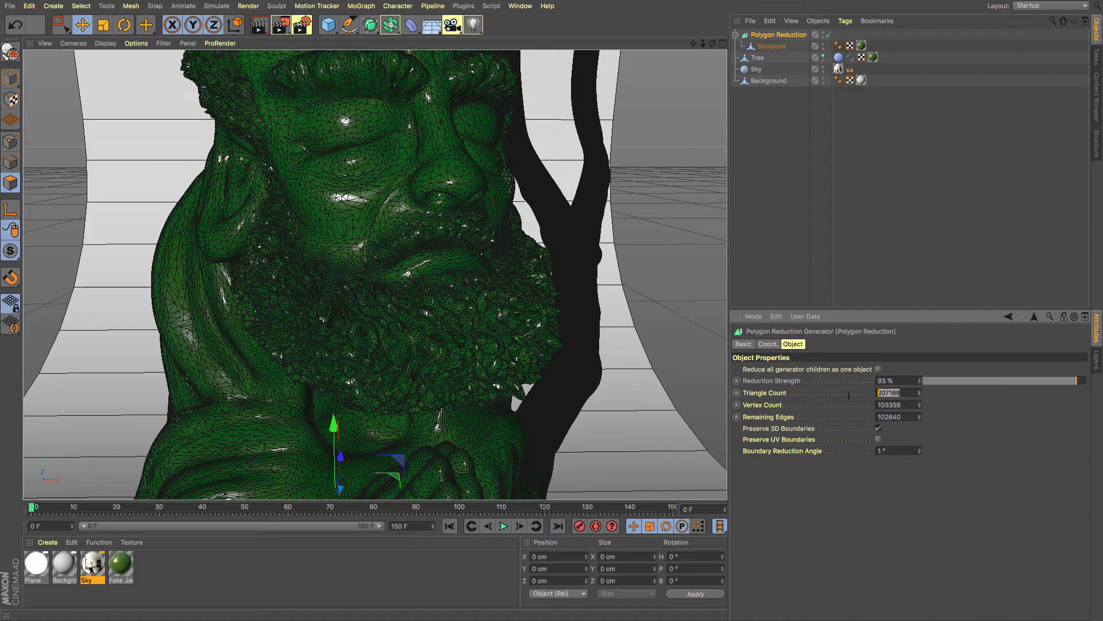
pyautogui.write('2000')
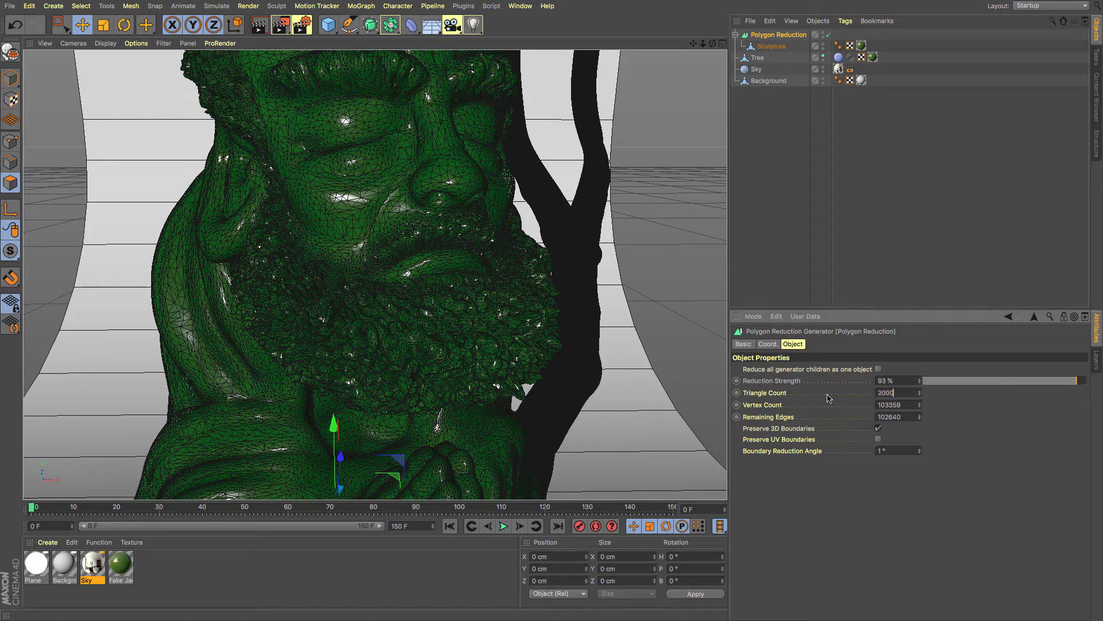
pyautogui.write('20000')
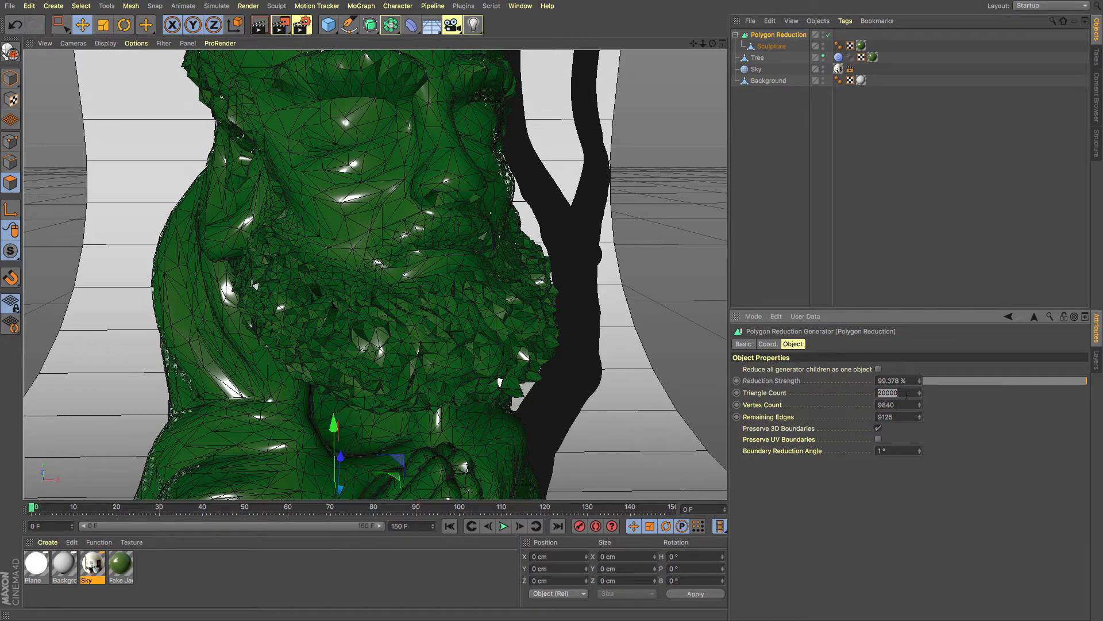
pyautogui.write('300')
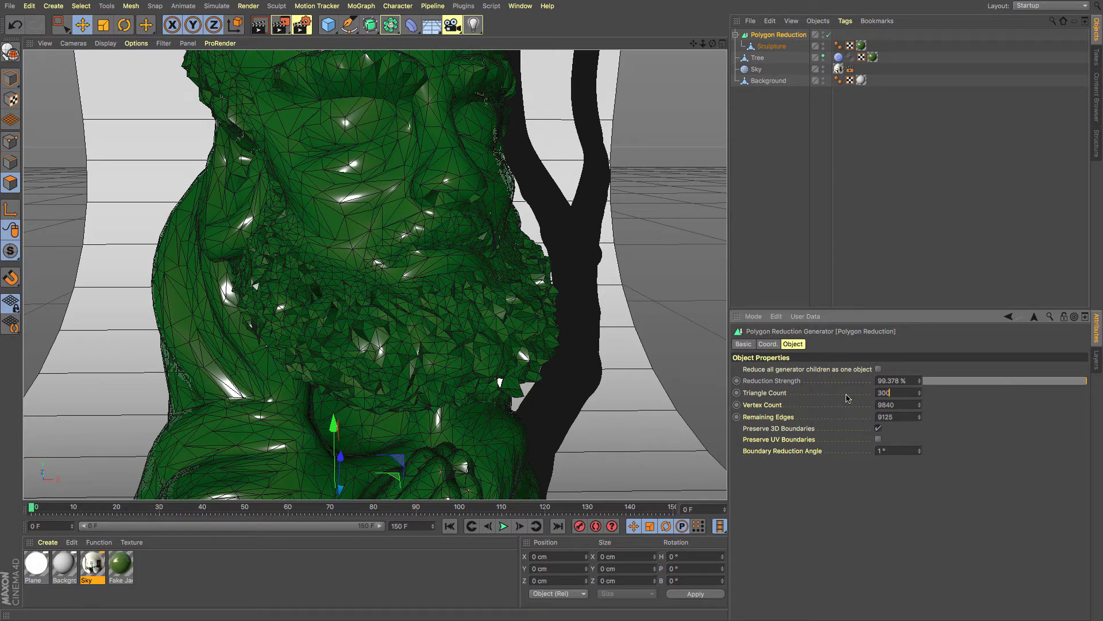
pyautogui.write('30000')
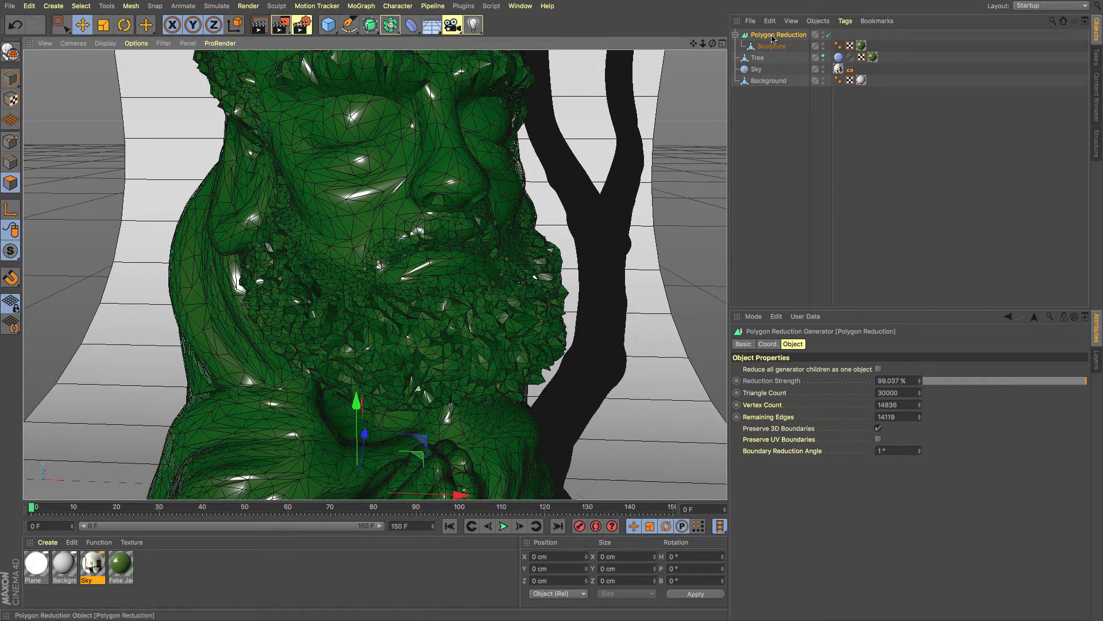
# Select the Tree mesh in the Object Manager and bring up its options to nest it under Polygon Reduction.
pyautogui.click(769, 81)
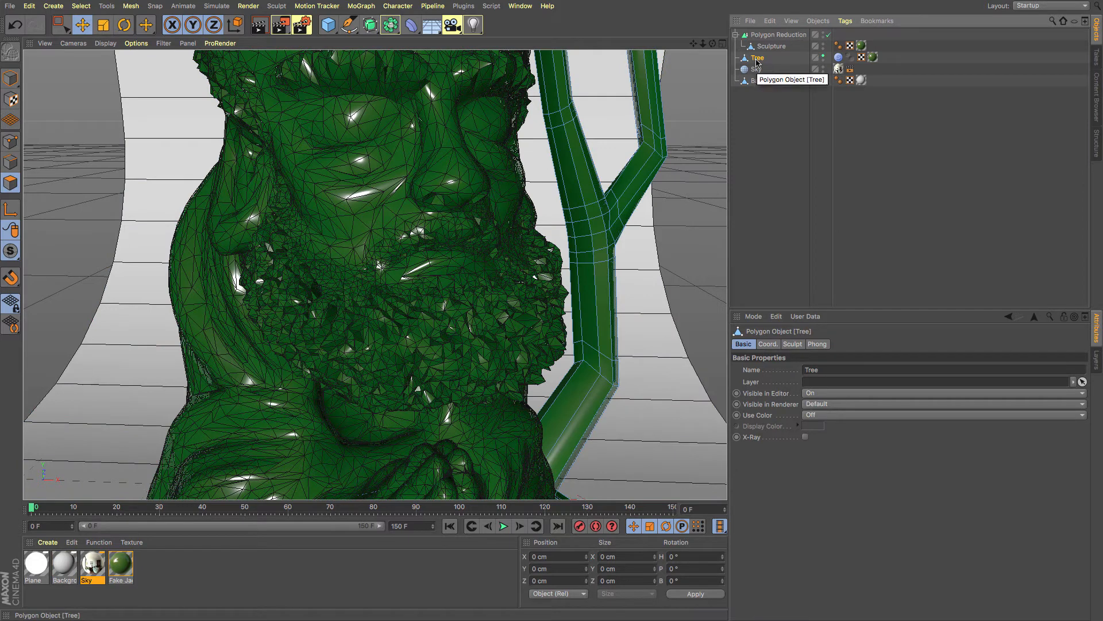
pyautogui.click(756, 69)
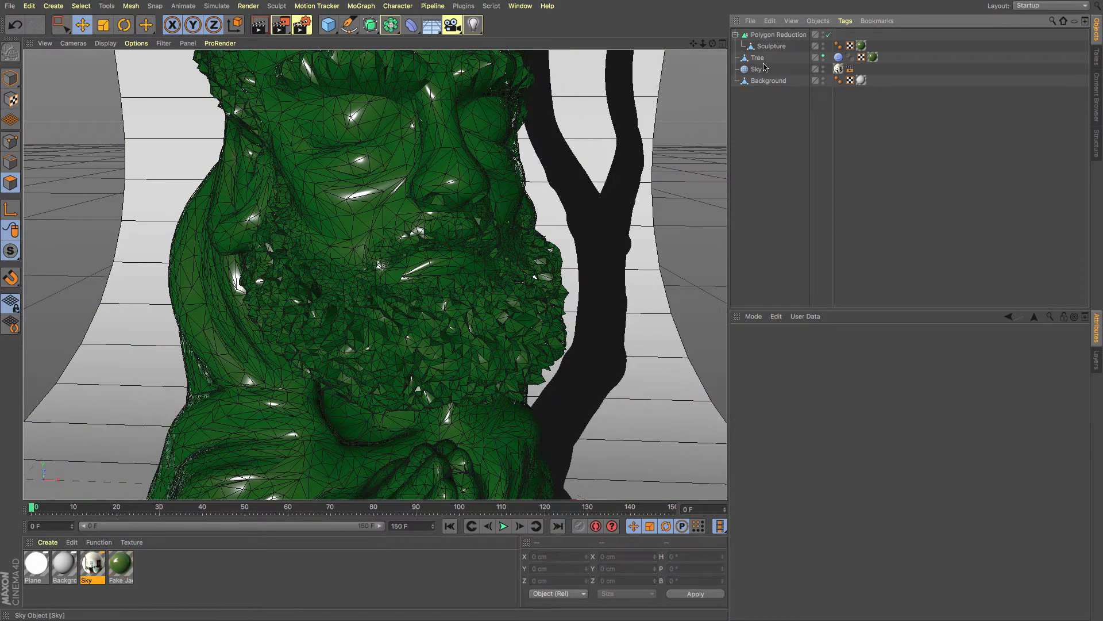
pyautogui.rightClick(757, 58)
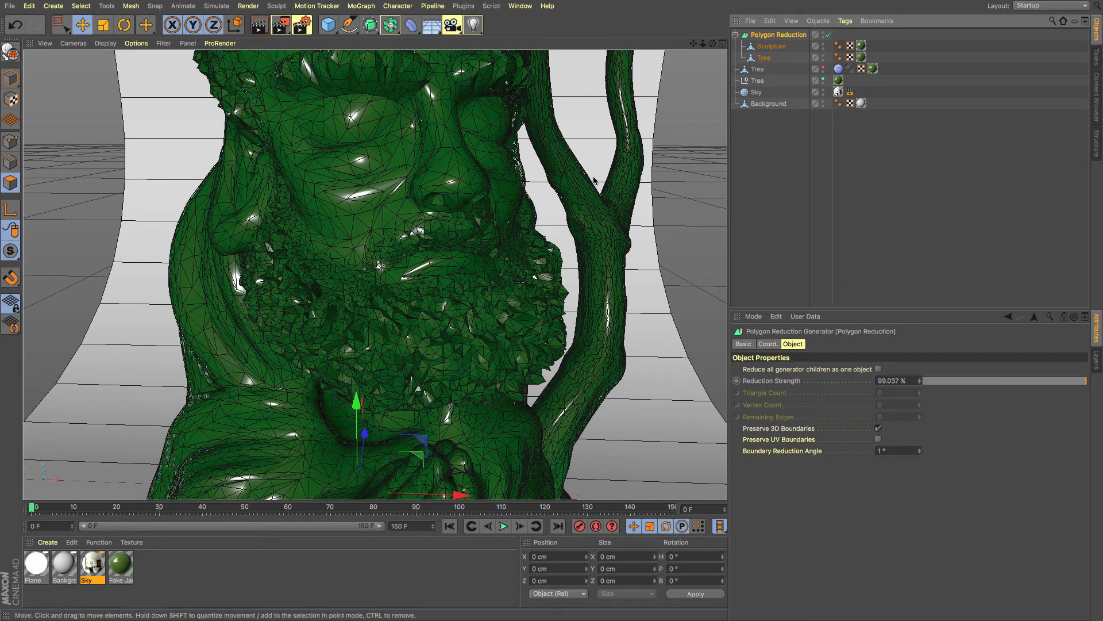
pyautogui.moveTo(845, 375)
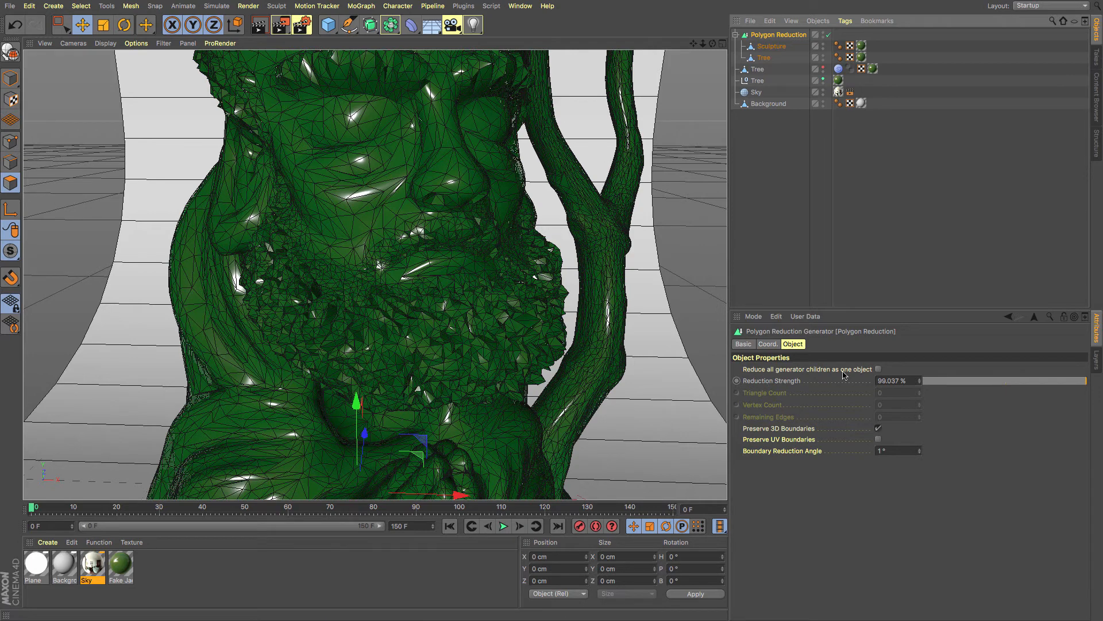
pyautogui.moveTo(873, 376)
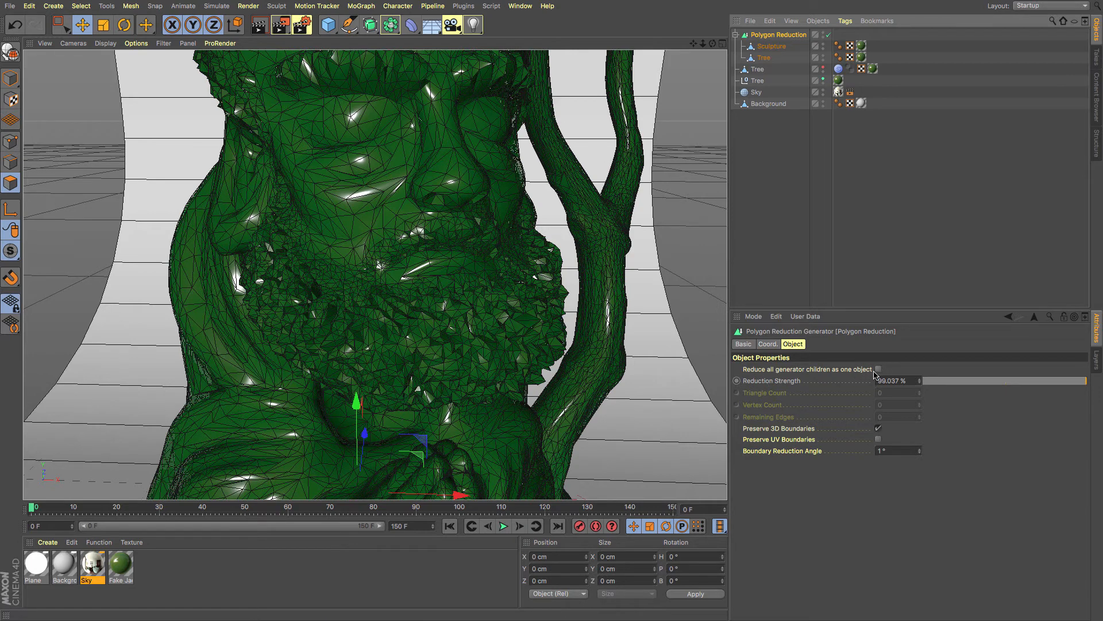
pyautogui.moveTo(879, 374)
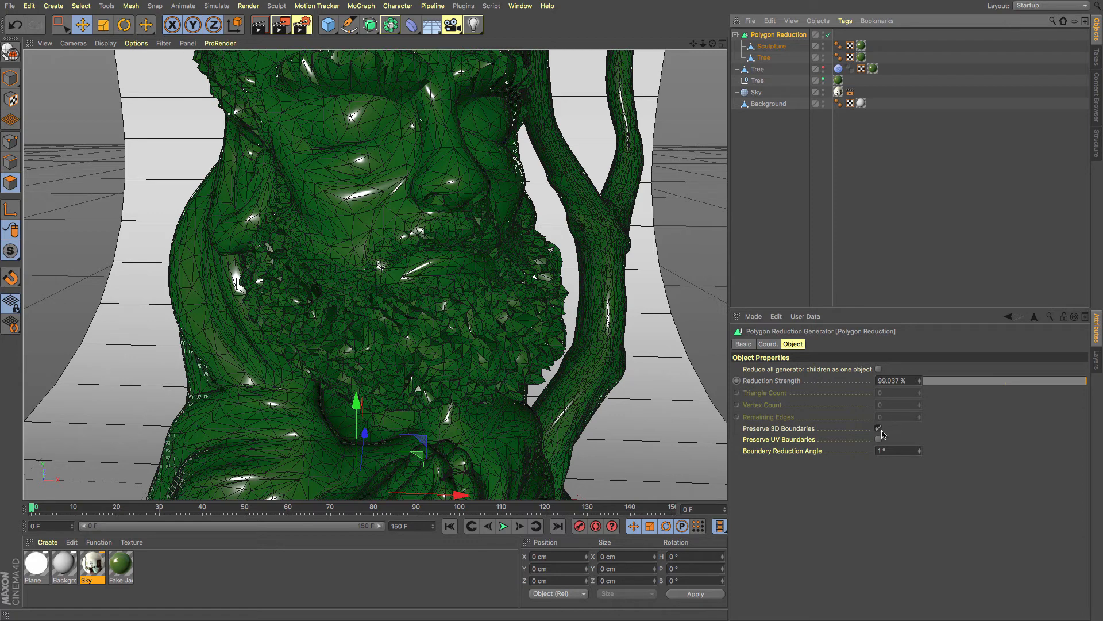
pyautogui.click(878, 428)
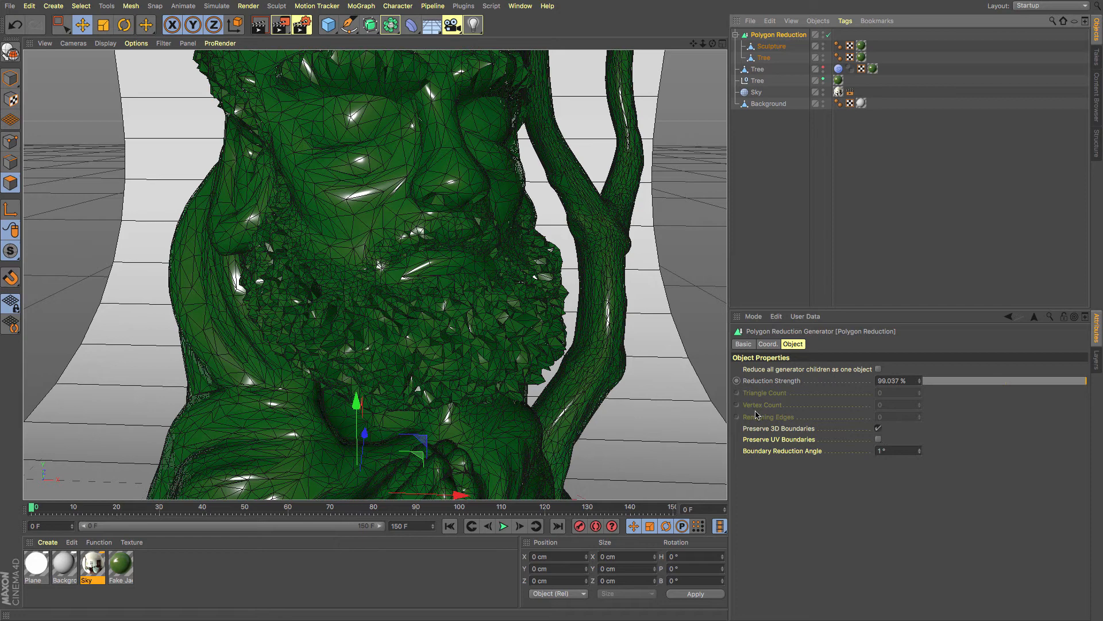
pyautogui.moveTo(757, 417)
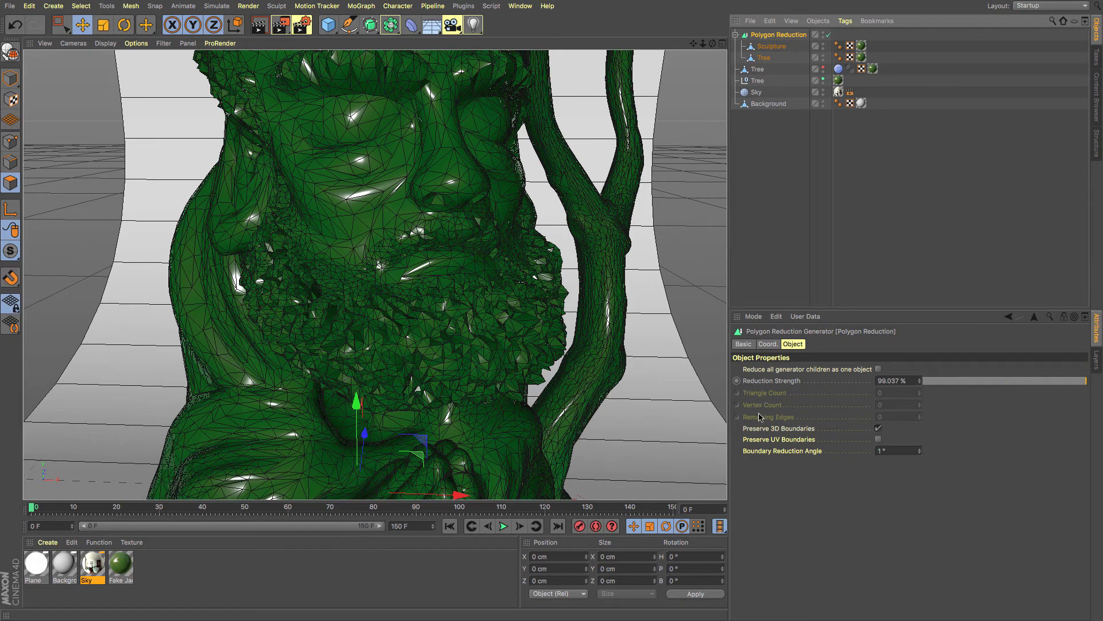
pyautogui.moveTo(779, 398)
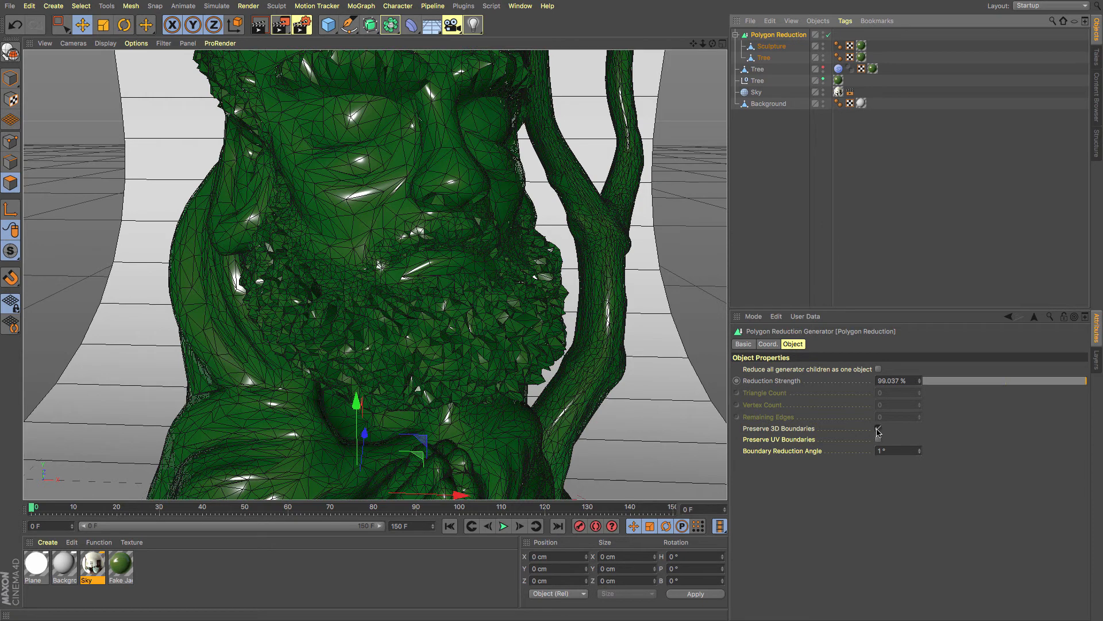
pyautogui.click(876, 429)
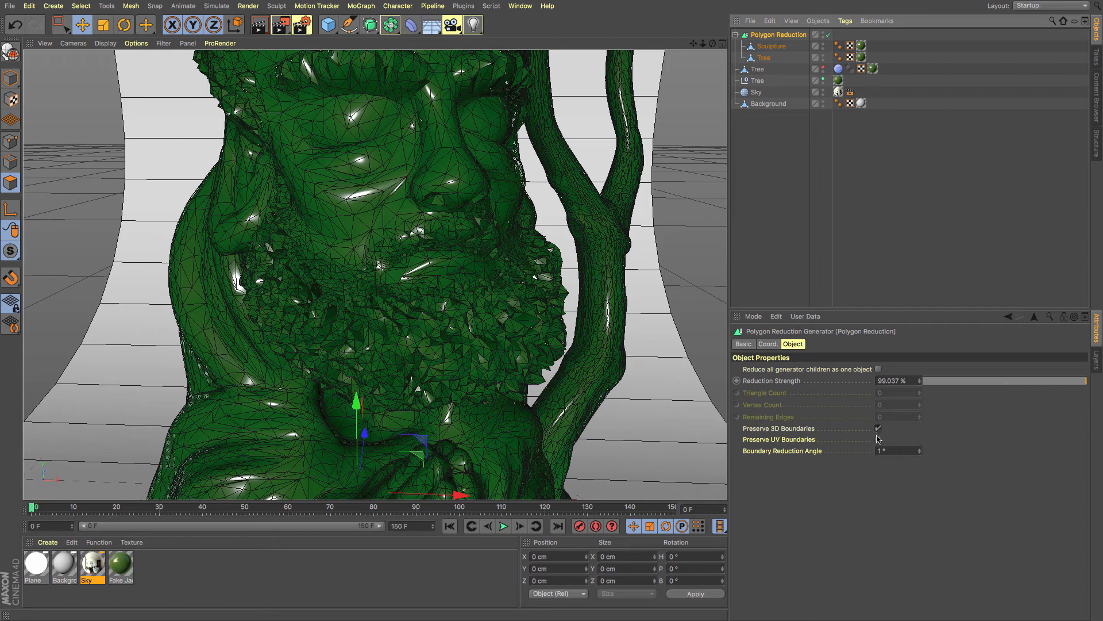